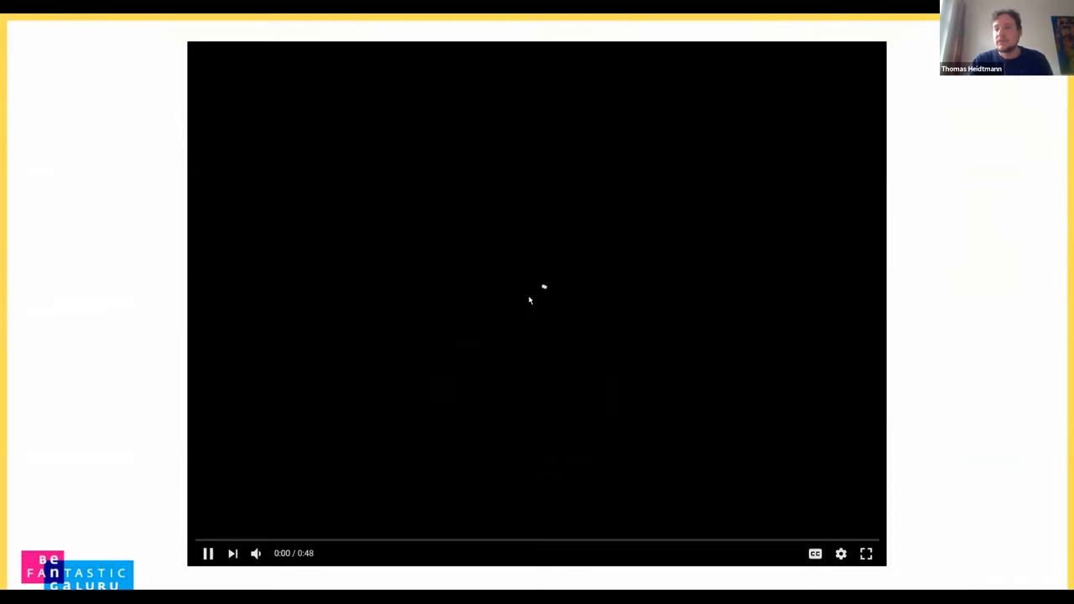
# - Leave the slideshow to return to the editor on the Neural Knotwork Prototype slide
pyautogui.click(866, 553)
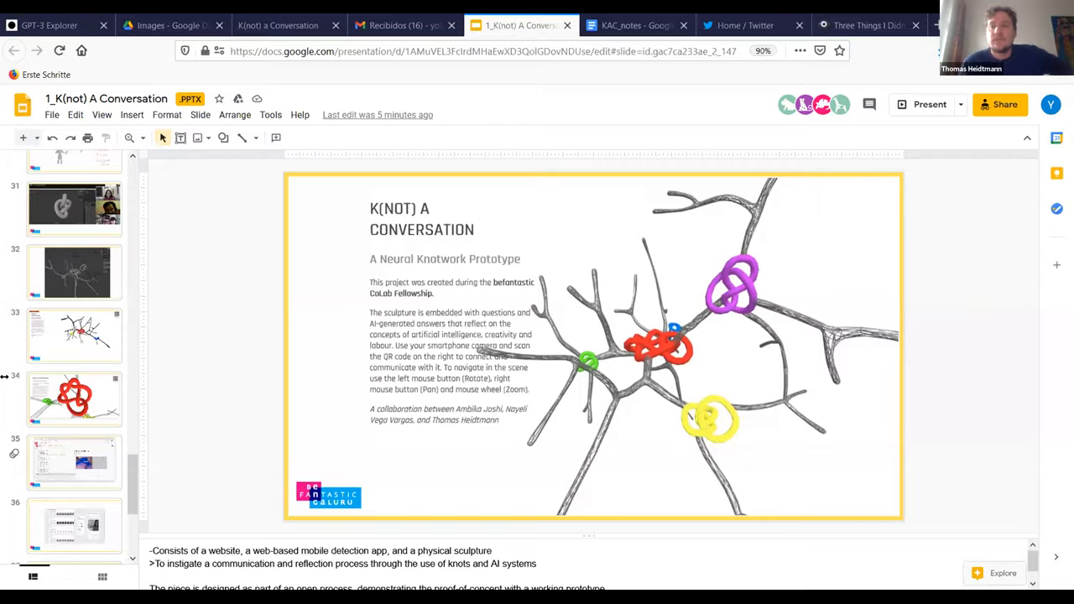
pyautogui.click(930, 104)
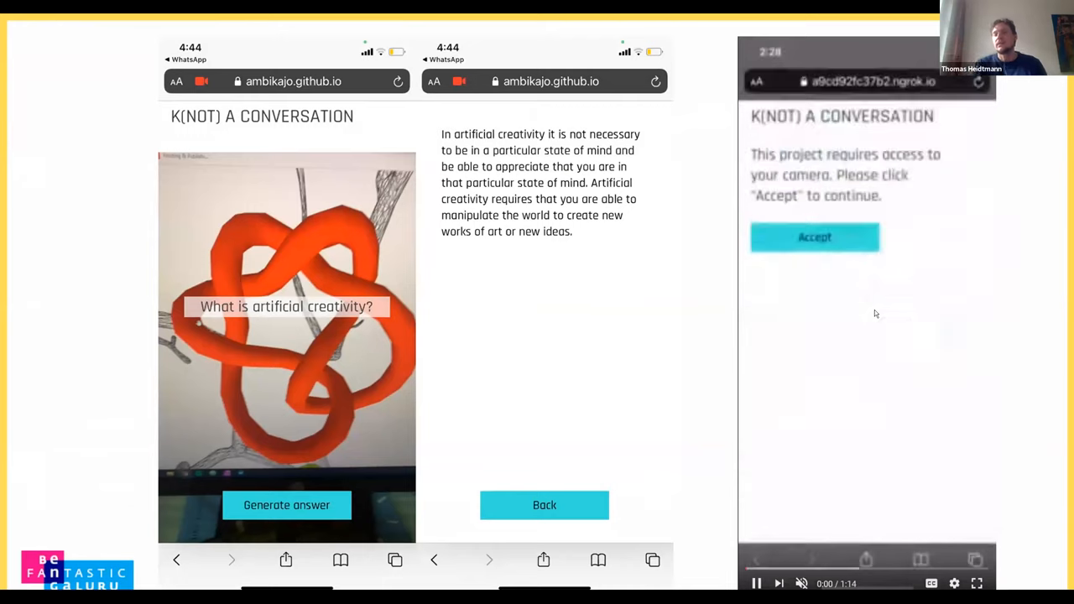
pyautogui.click(814, 236)
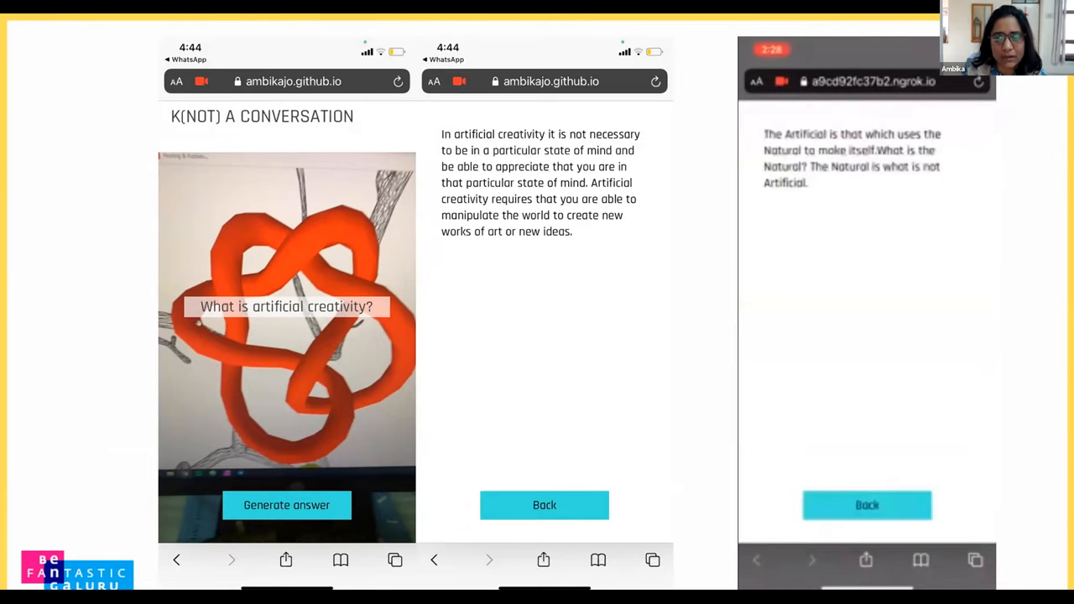
pyautogui.click(867, 504)
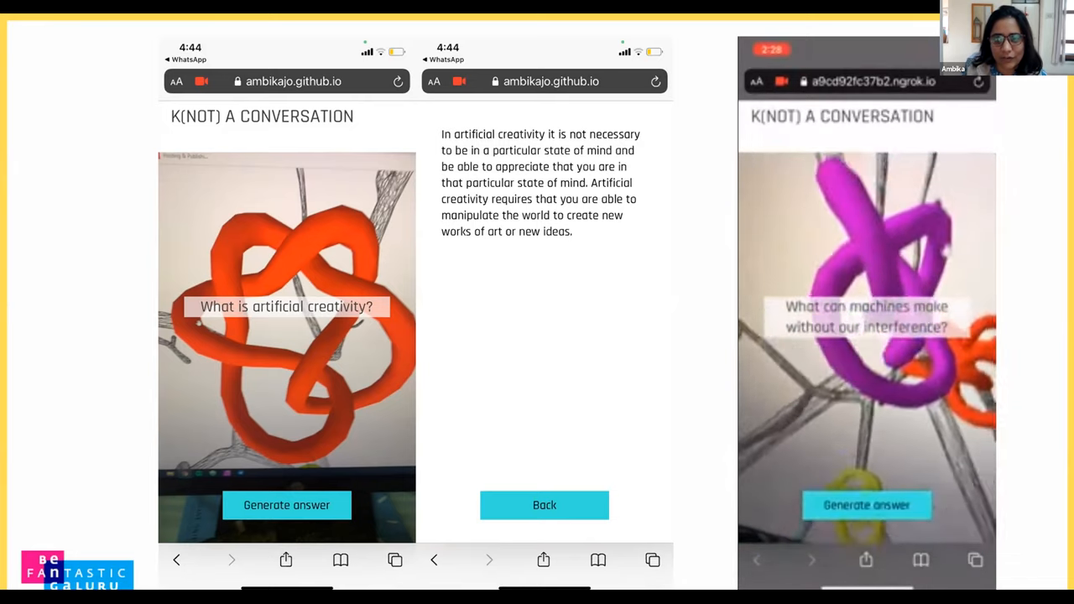
pyautogui.click(866, 505)
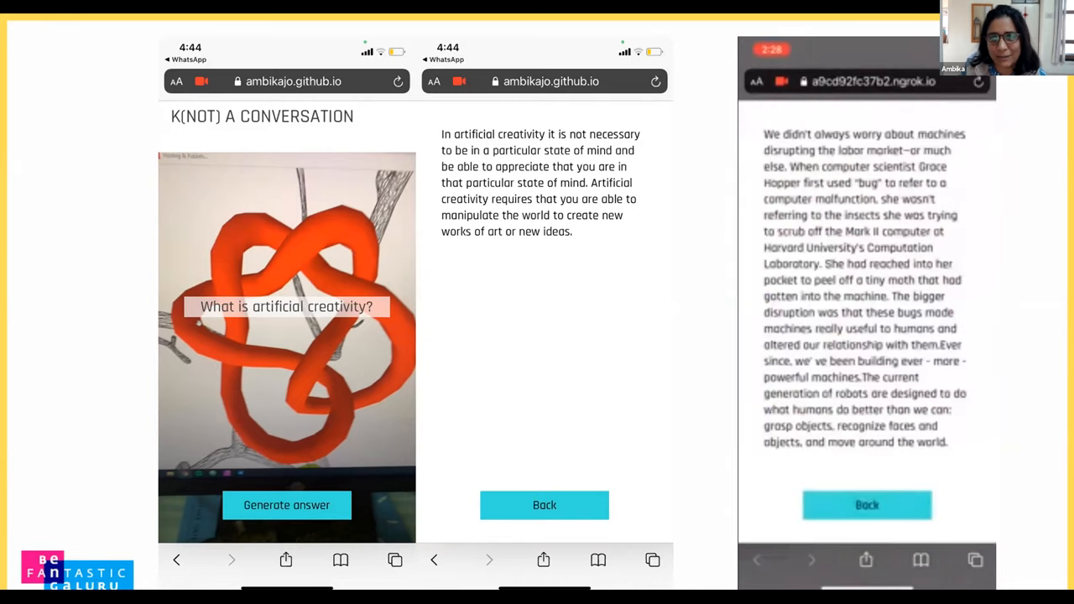